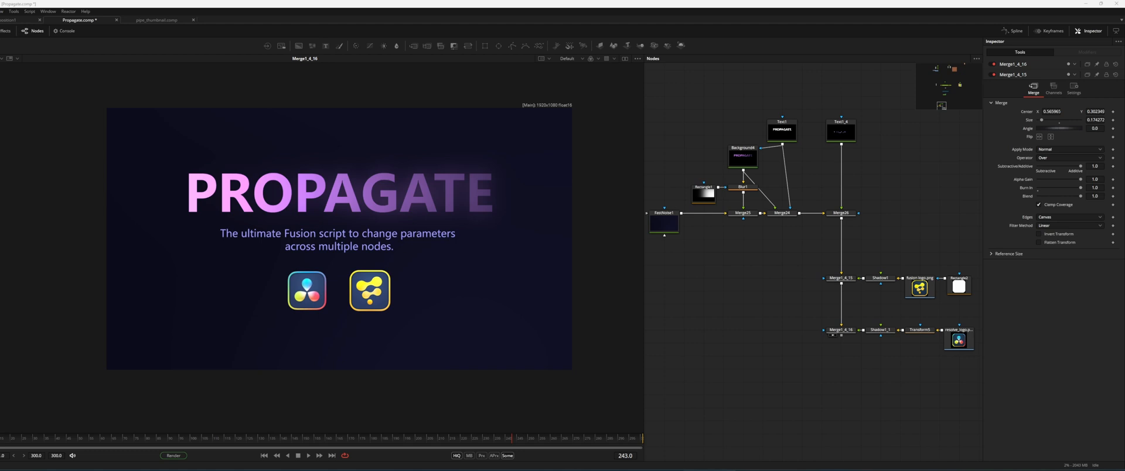
{"action": "mouse_move", "coordinate": [791, 254]}
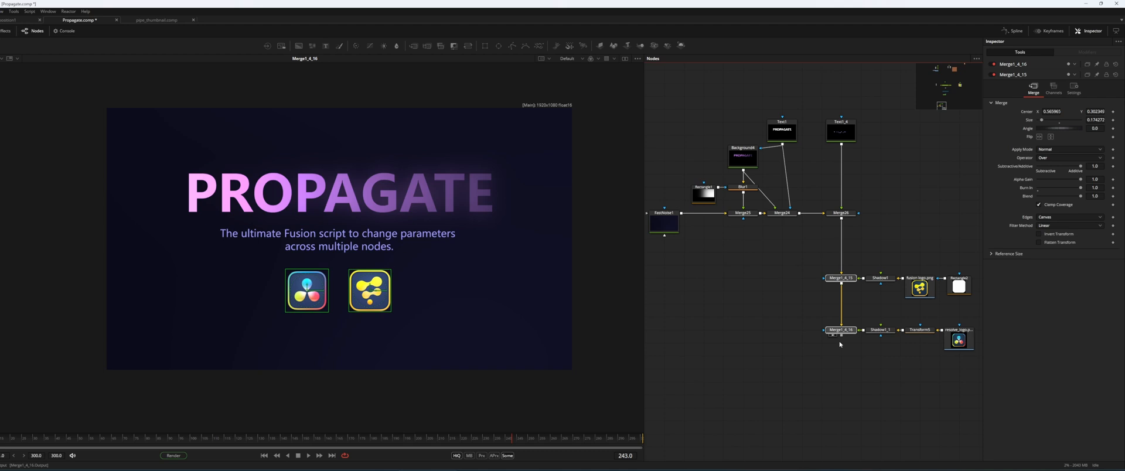
Run Propagate on the Merge1_4 nodes and apply the tweaked merge parameters to both
{"action": "left_click", "coordinate": [841, 330]}
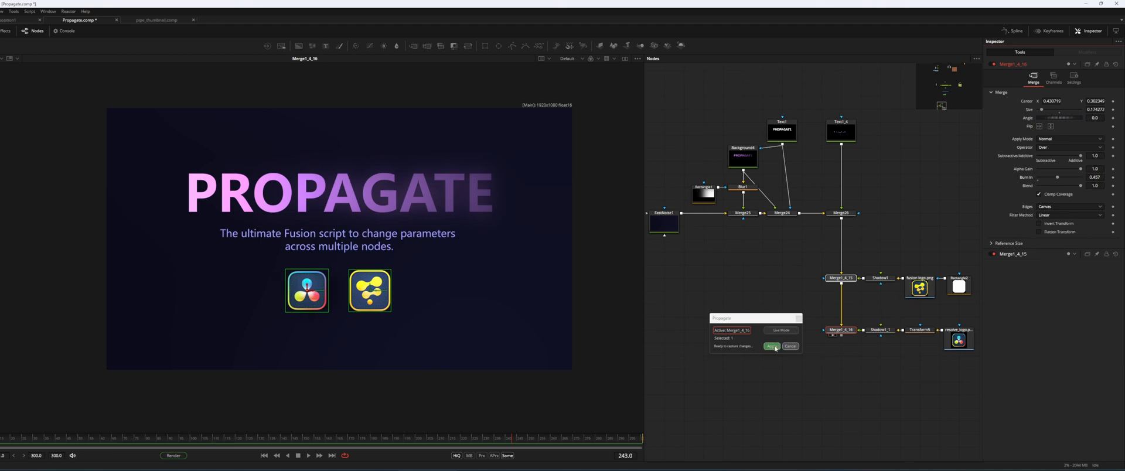
{"action": "left_click", "coordinate": [770, 347]}
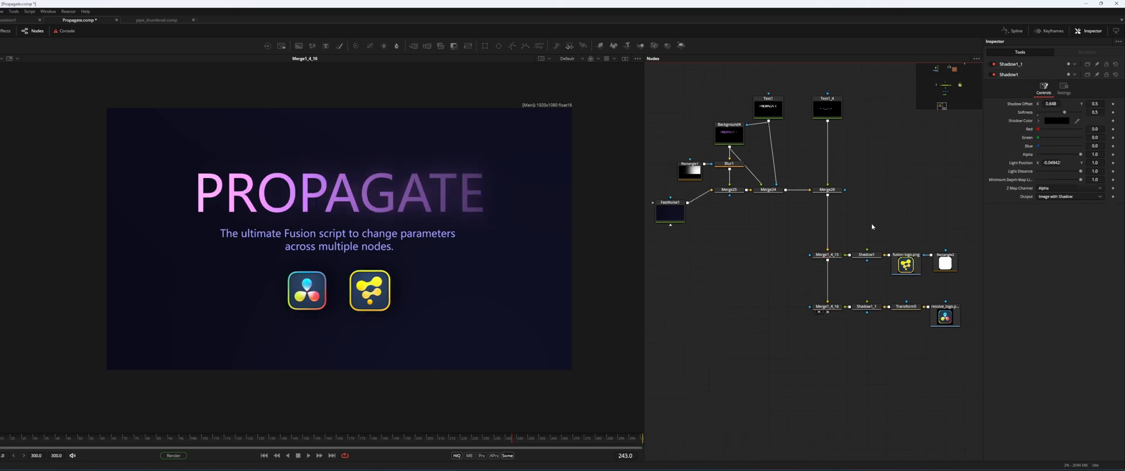
Propagate a green Shadow Color and higher Softness to Shadow1 and Shadow1_1
{"action": "left_click", "coordinate": [866, 255]}
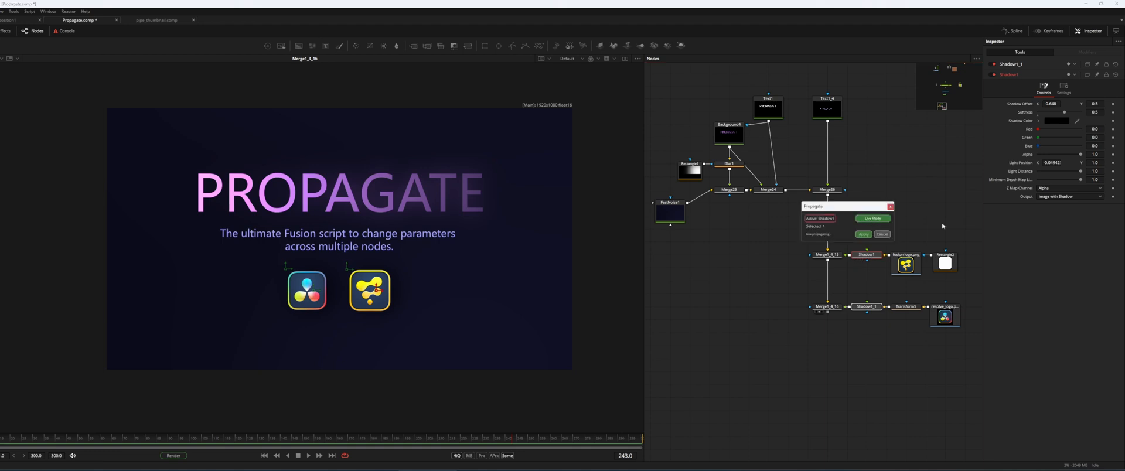
{"action": "left_click", "coordinate": [1056, 120]}
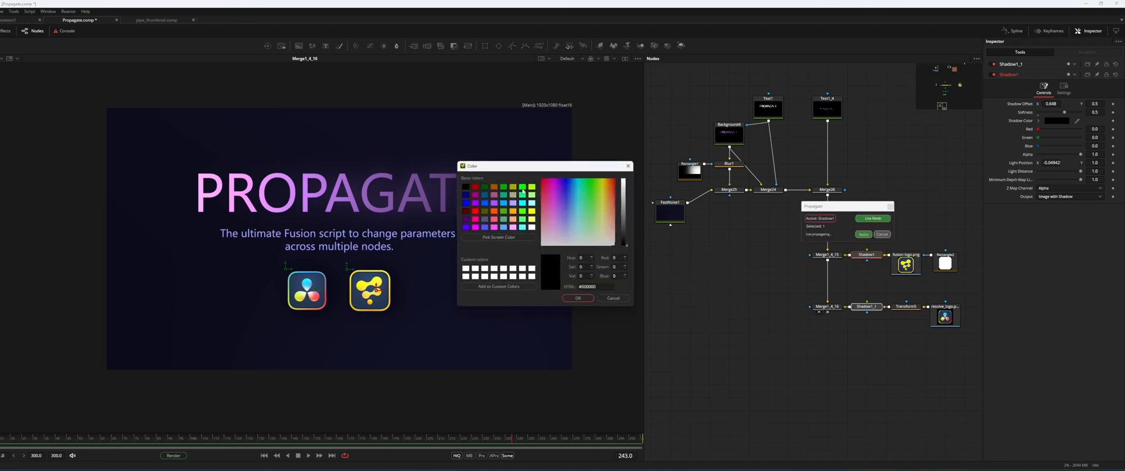
{"action": "left_click", "coordinate": [578, 299]}
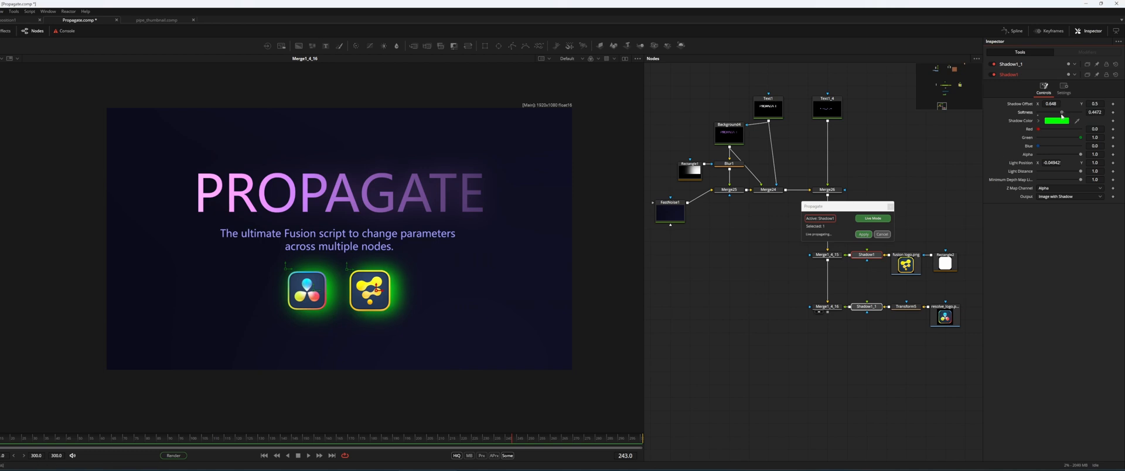
{"action": "left_click_drag", "start_coordinate": [1061, 113], "coordinate": [1069, 112]}
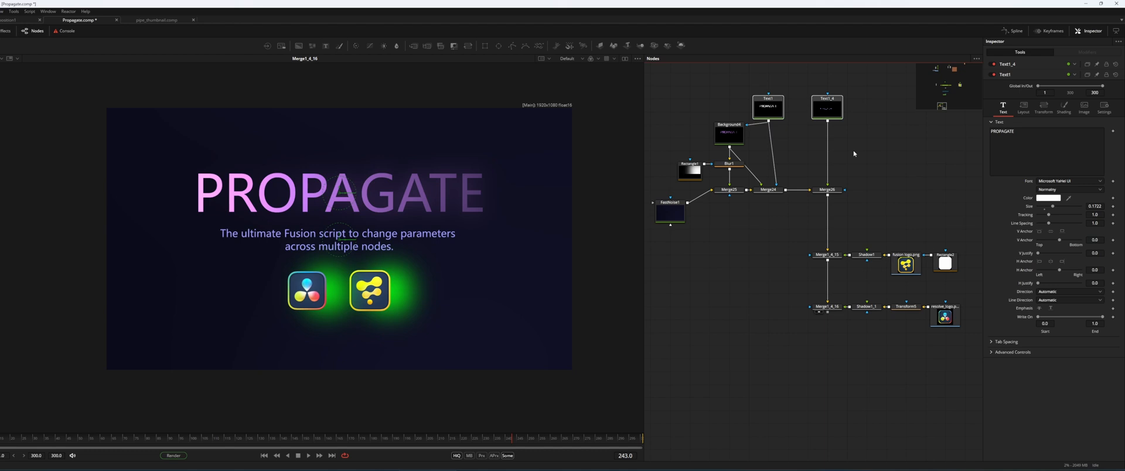
Propagate a new Font to Text1 and Text1_4, then switch to the Propagate2 comp
{"action": "left_click", "coordinate": [826, 107]}
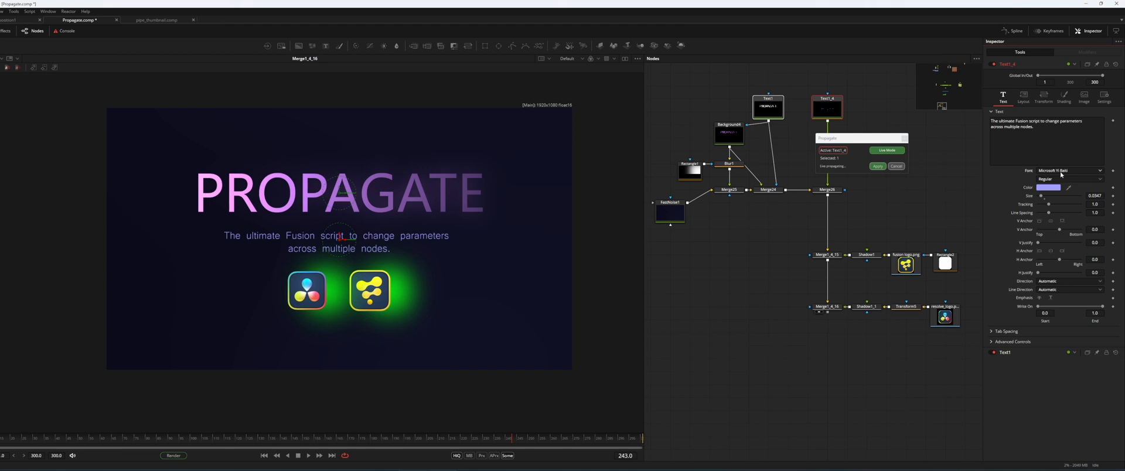
{"action": "left_click", "coordinate": [1069, 171]}
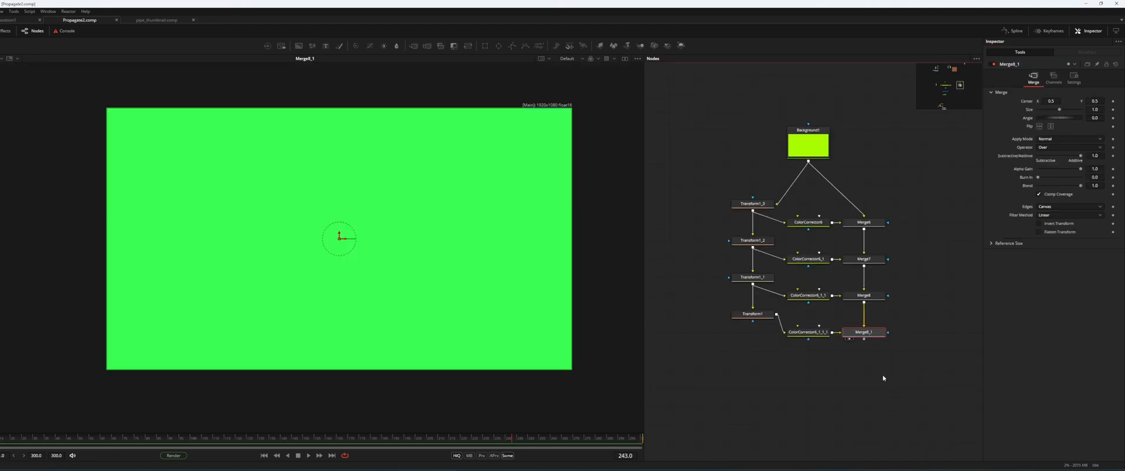
With Live Mode on, shrink the Transform nodes to Size 0.62, reset to 1.0, and apply
{"action": "left_click", "coordinate": [752, 300]}
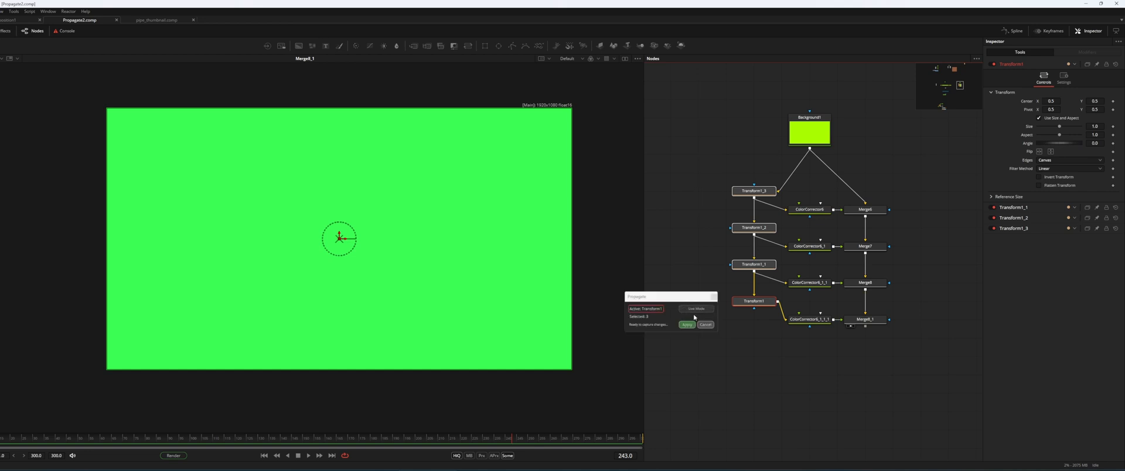
{"action": "left_click", "coordinate": [695, 309]}
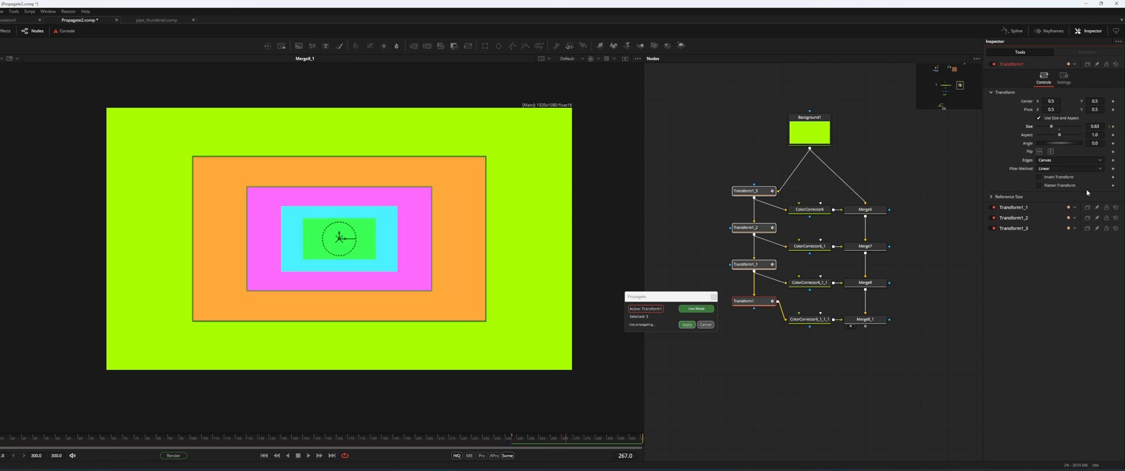
{"action": "left_click", "coordinate": [1096, 127]}
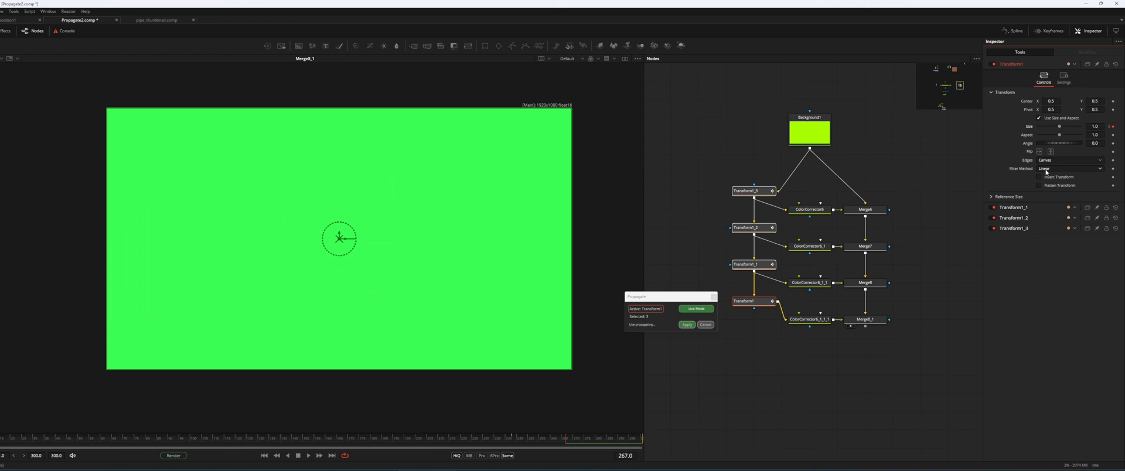
{"action": "left_click", "coordinate": [687, 324]}
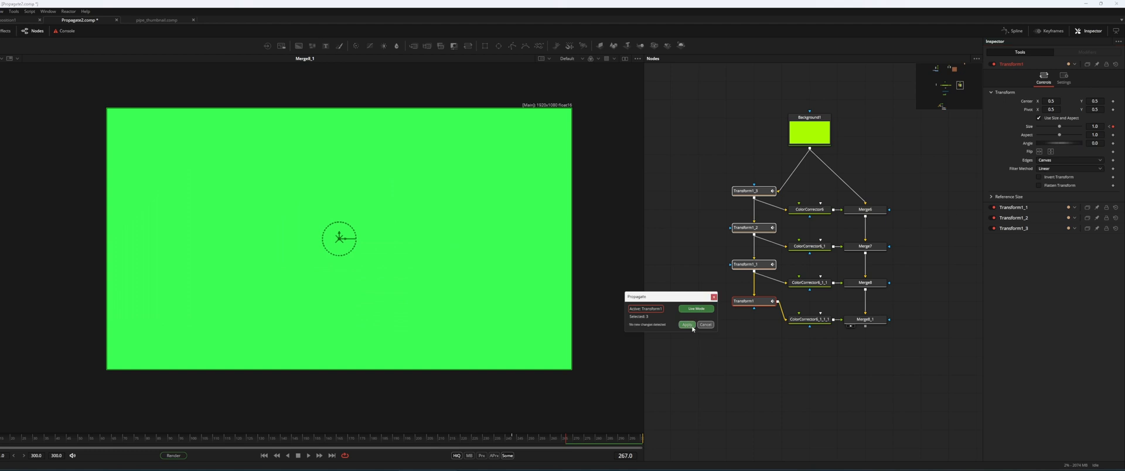
{"action": "left_click", "coordinate": [686, 325]}
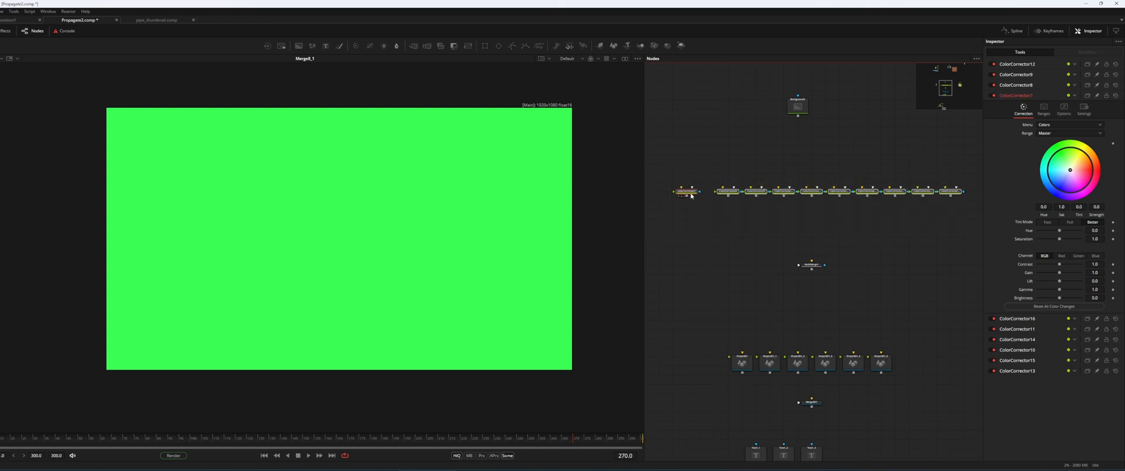
Show the ColorCorrector comp, then return to the title comp with Glow1, Blur1 and SoftGlow1 selected
{"action": "left_click", "coordinate": [685, 191]}
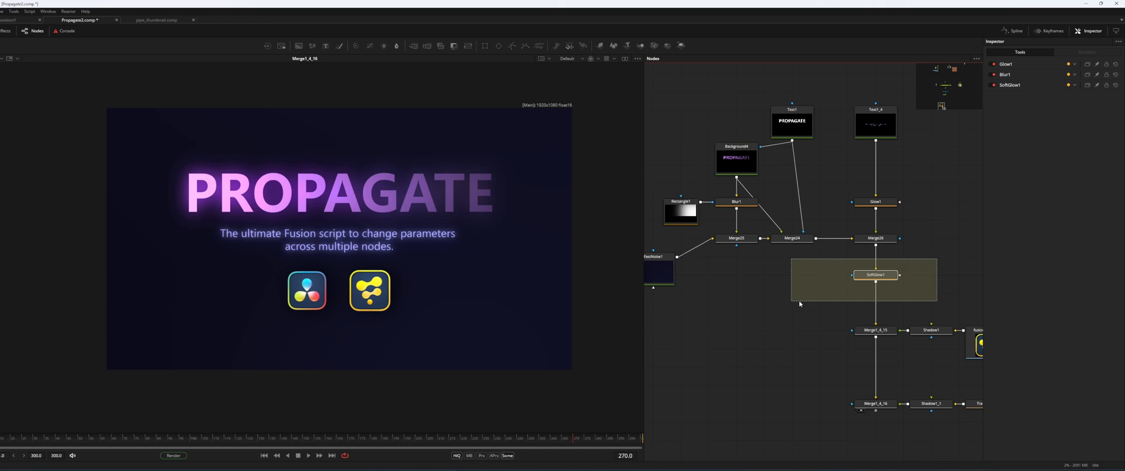
Run Propagate with SoftGlow1 active and adjust its Threshold, Gain, Glow Size and Blend
{"action": "left_click", "coordinate": [874, 275]}
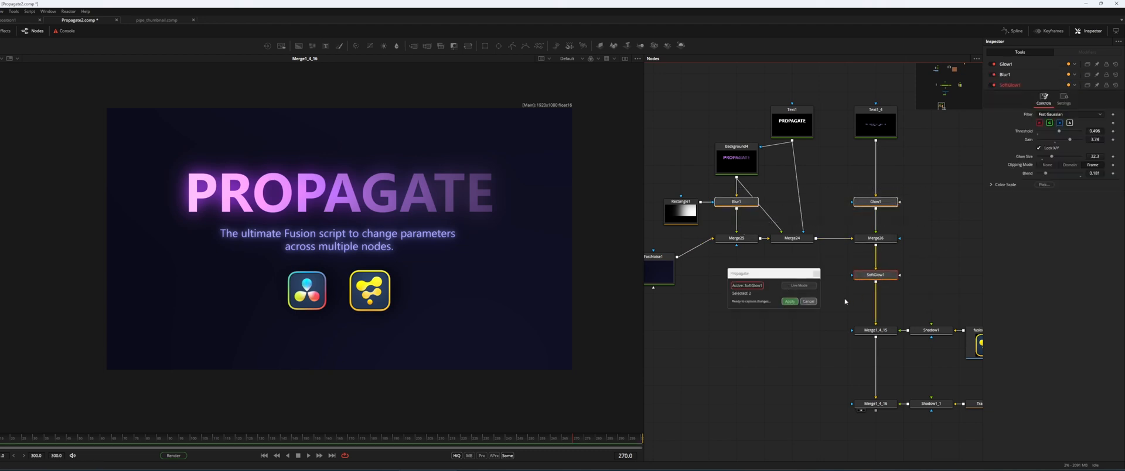
{"action": "left_click", "coordinate": [798, 285]}
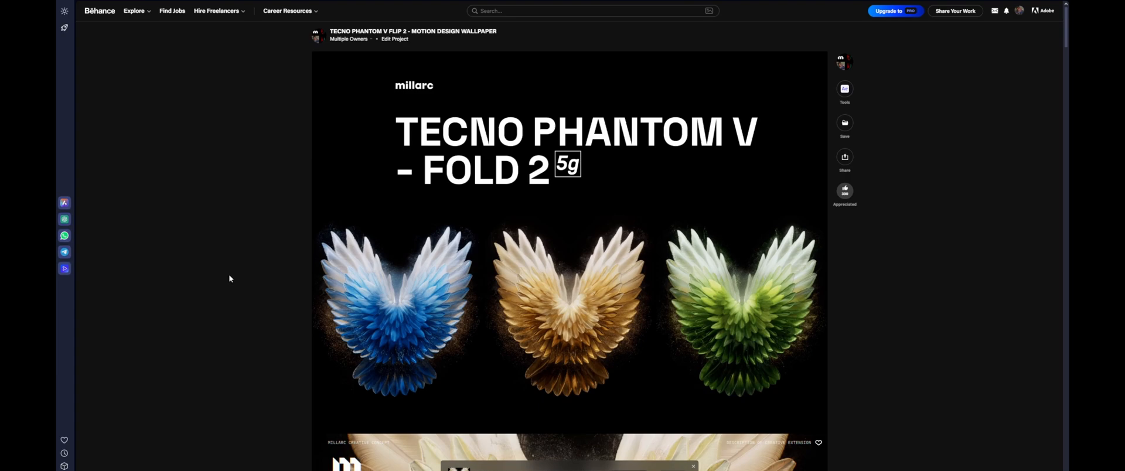
Scroll down the Behance page past the project credits into the Huawei Watch Ultimate gallery
{"action": "scroll", "scroll_direction": "down", "scroll_amount": 3}
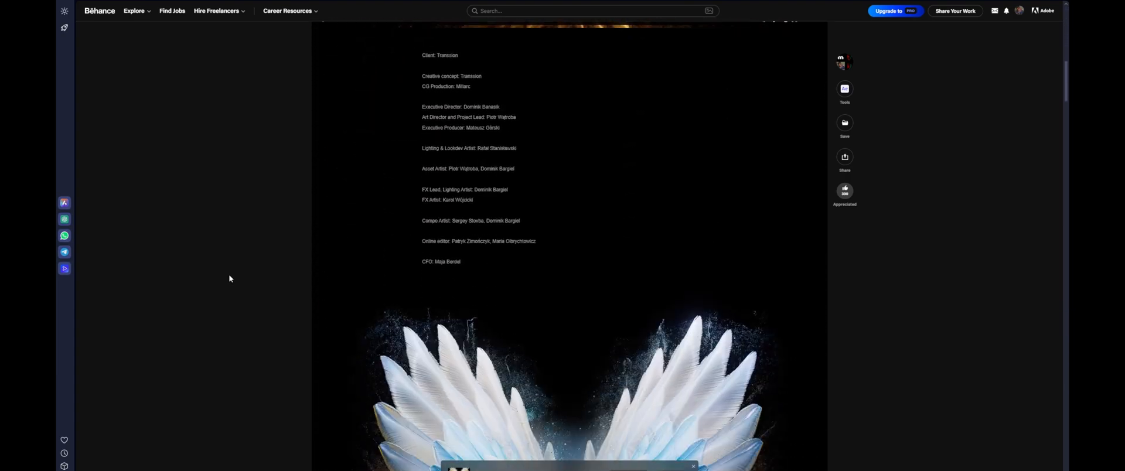
{"action": "scroll", "scroll_direction": "down", "scroll_amount": 3}
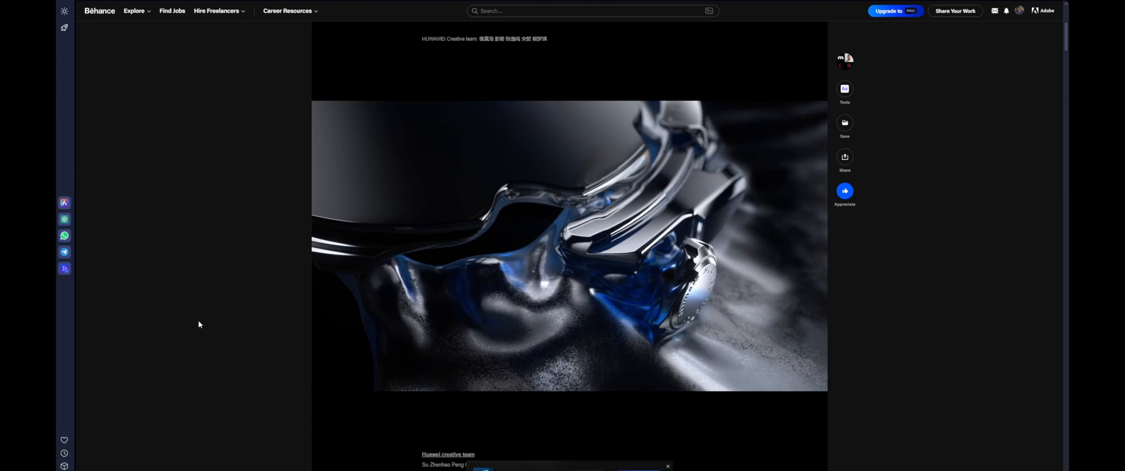
{"action": "scroll", "scroll_direction": "down", "scroll_amount": 3}
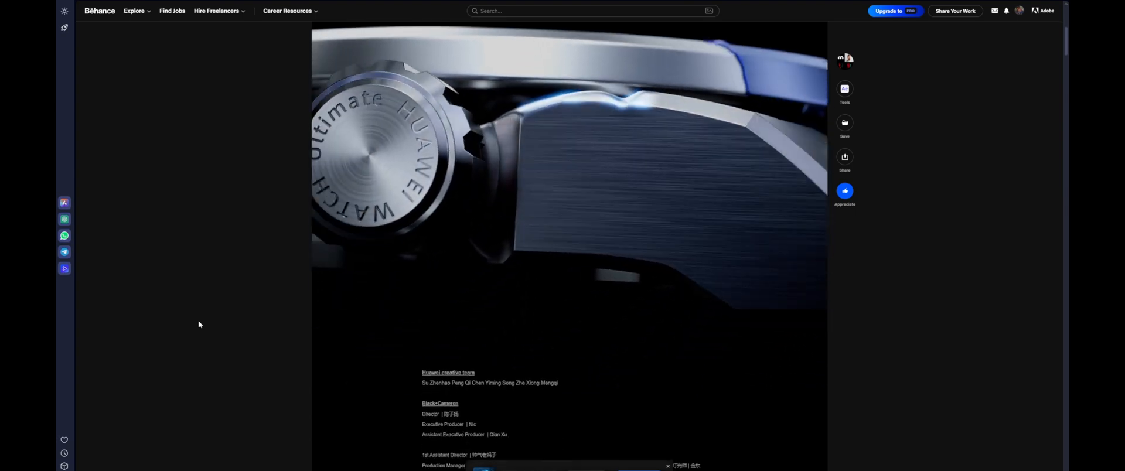
{"action": "scroll", "scroll_direction": "down", "scroll_amount": 3}
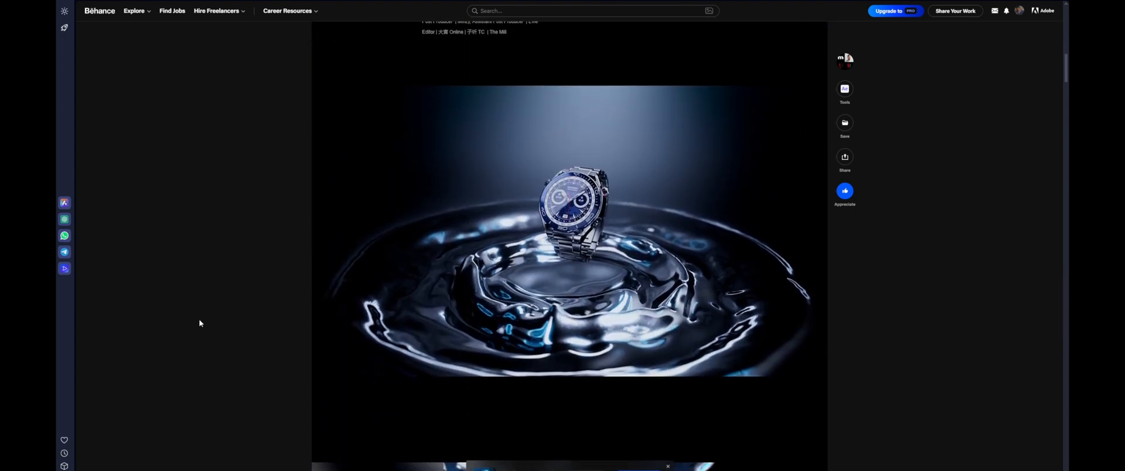
{"action": "scroll", "scroll_direction": "down", "scroll_amount": 3}
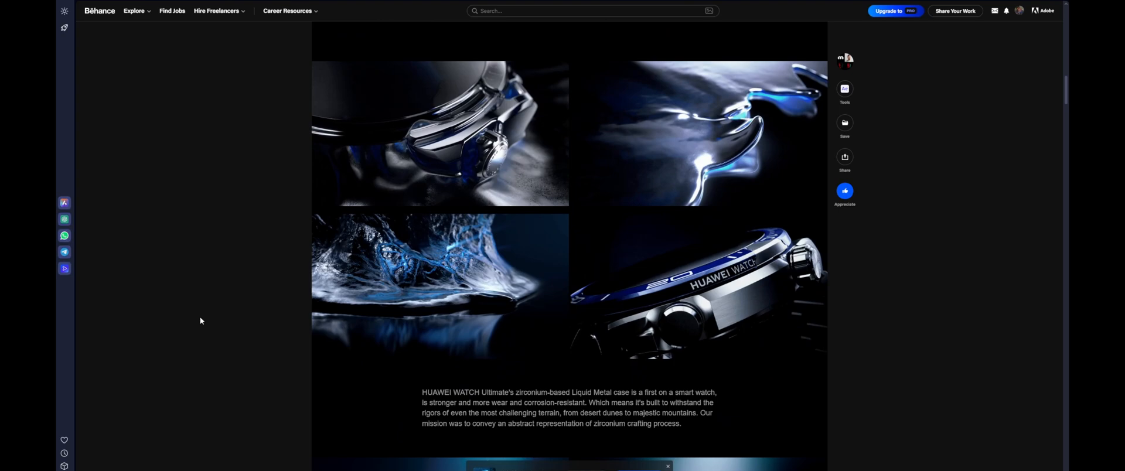